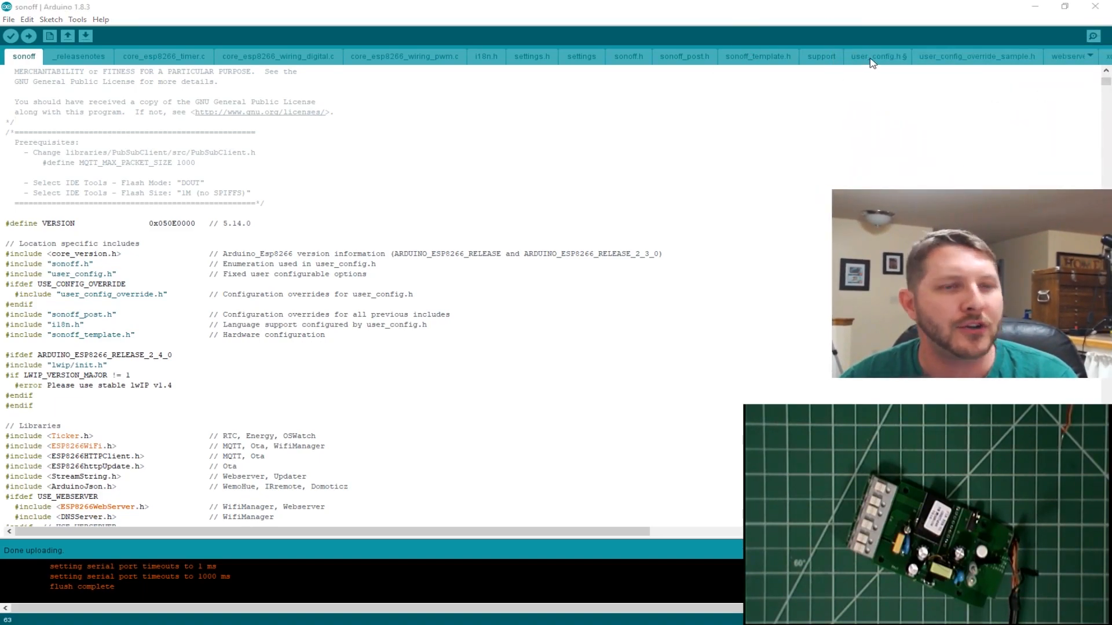
- Review the Wi-Fi, syslog and MQTT define blocks in user_config.h
{"action": "left_click", "coordinate": [875, 55]}
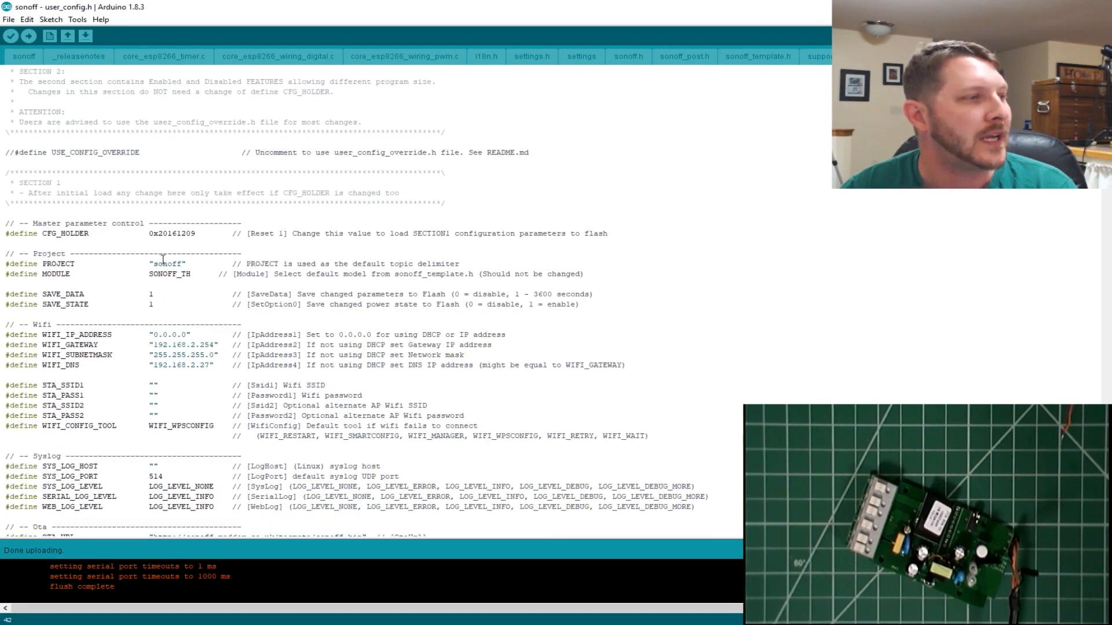
{"action": "scroll", "scroll_direction": "down", "scroll_amount": 3}
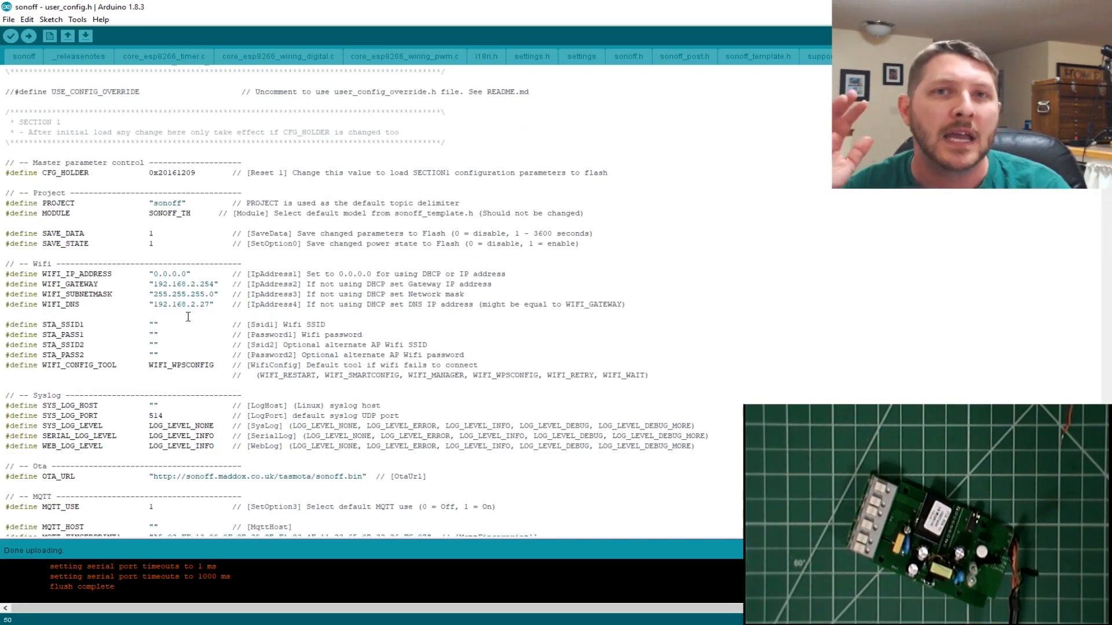
{"action": "scroll", "scroll_direction": "down", "scroll_amount": 3}
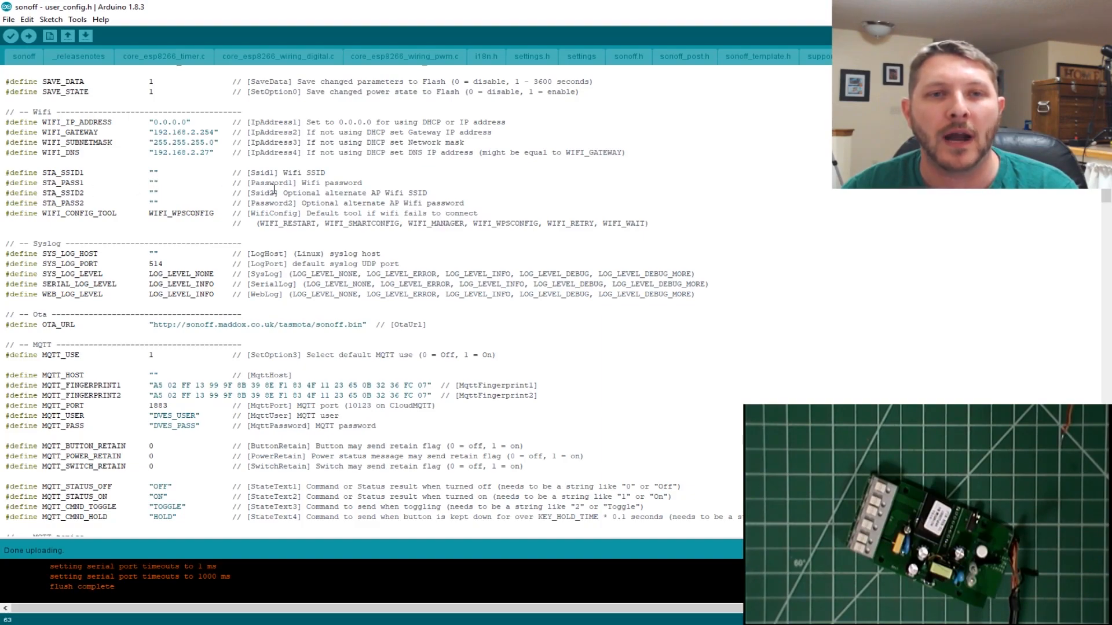
{"action": "scroll", "scroll_direction": "up", "scroll_amount": 3}
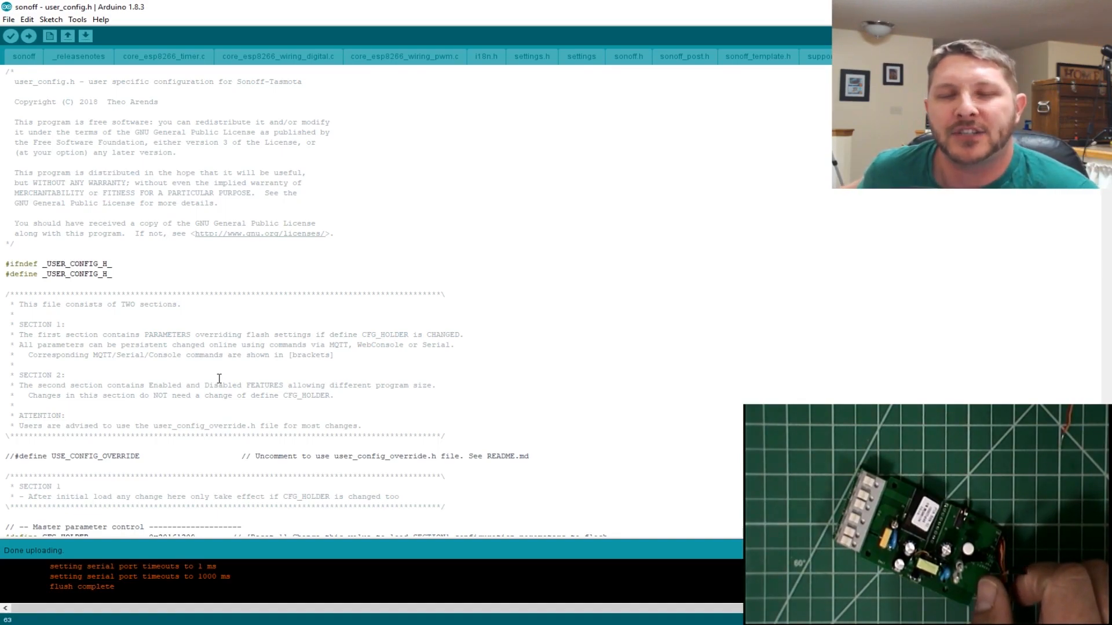
- Edit the CFG_HOLDER define to 0x20161210 so the new configuration loads to flash
{"action": "left_click", "coordinate": [77, 20]}
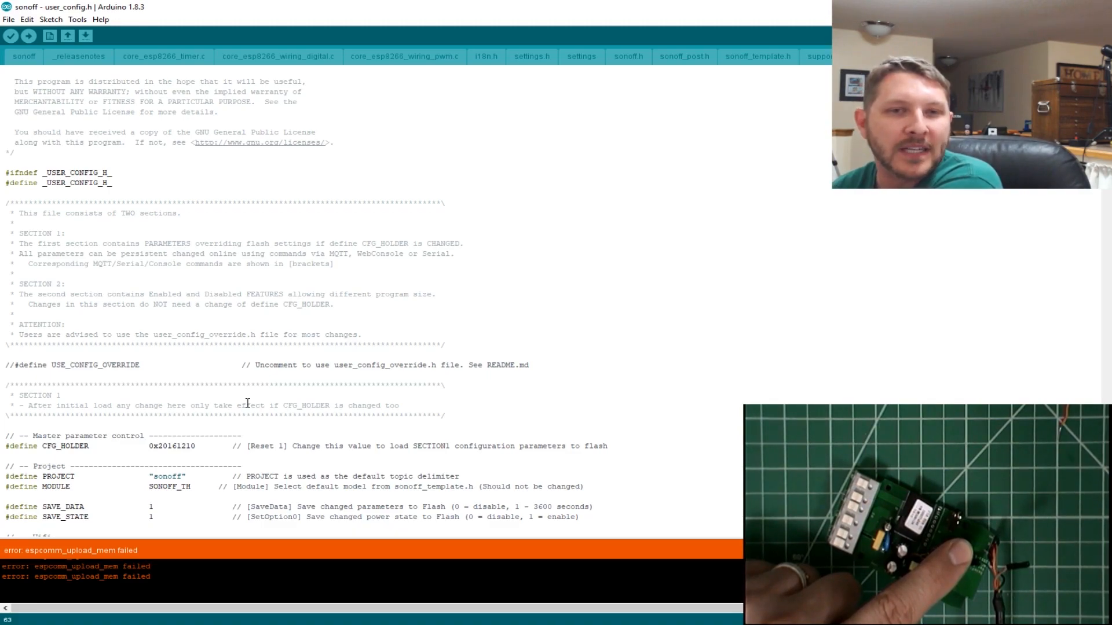
- Load the Sonoff TH main menu at 192.168.2.105 in Chrome, relay state OFF
{"action": "left_click", "coordinate": [28, 36]}
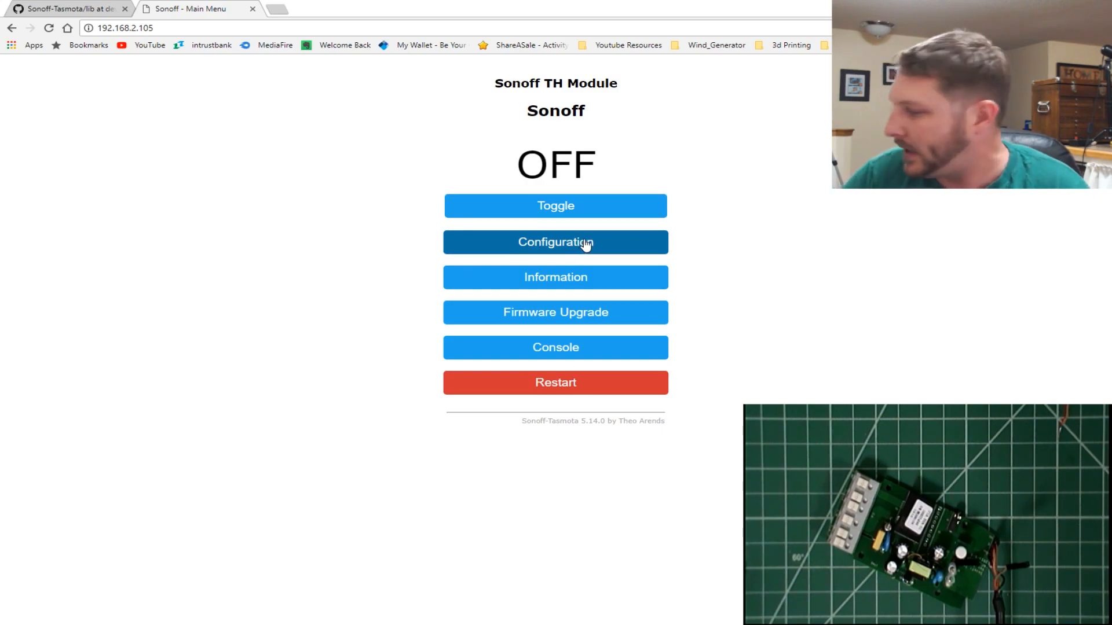
{"action": "mouse_move", "coordinate": [454, 204]}
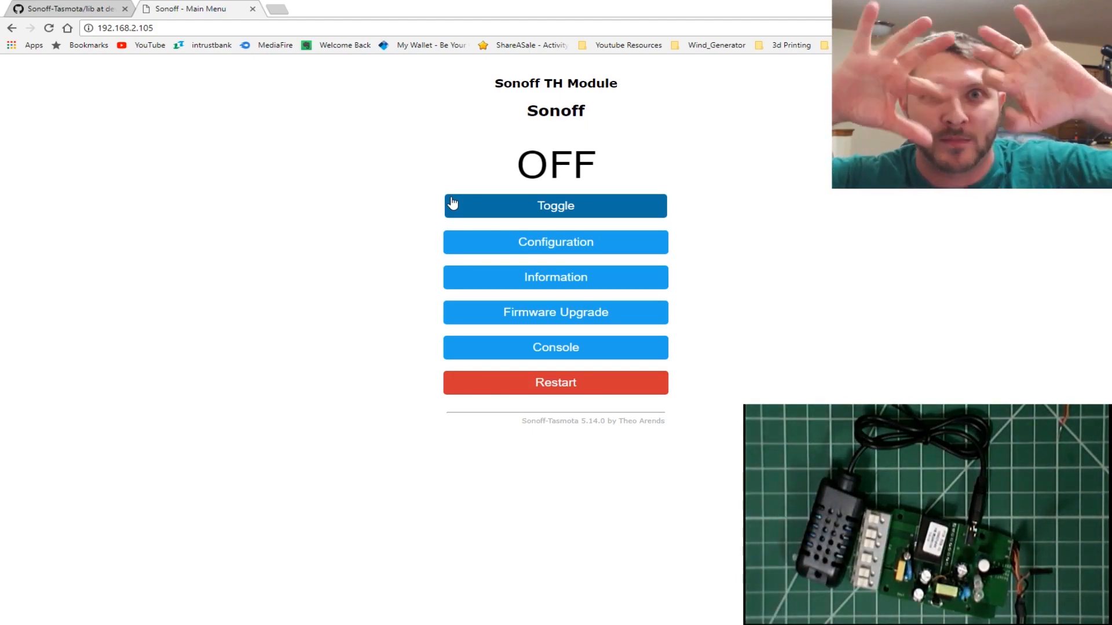